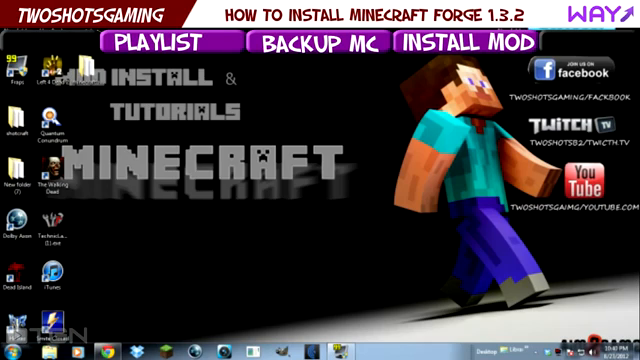
Bring up the empty New folder beside the .minecraft folder's 14 items
left_click(13, 345)
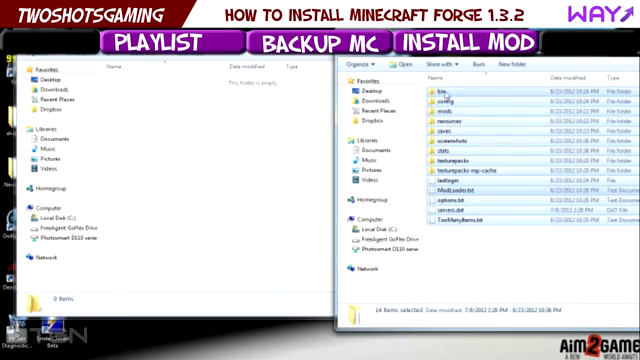
Paste the copied .minecraft game files into the empty backup folder
left_click(450, 130)
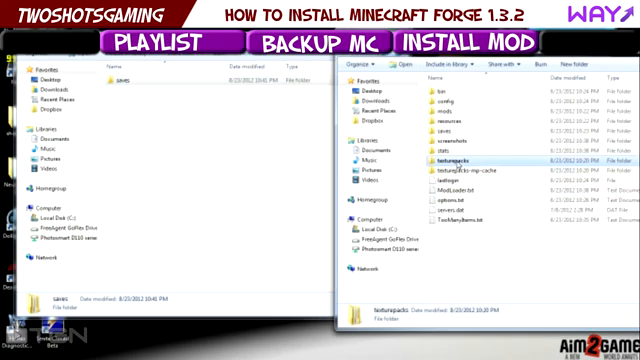
right_click(430, 161)
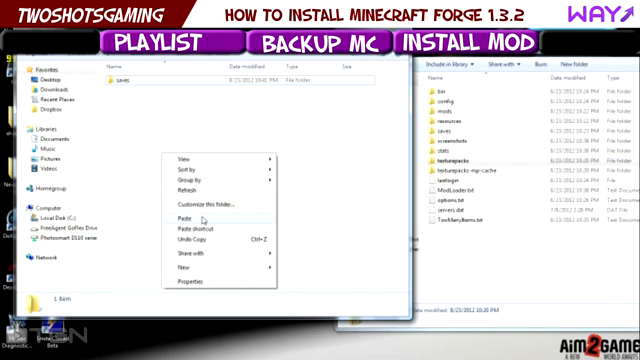
left_click(184, 215)
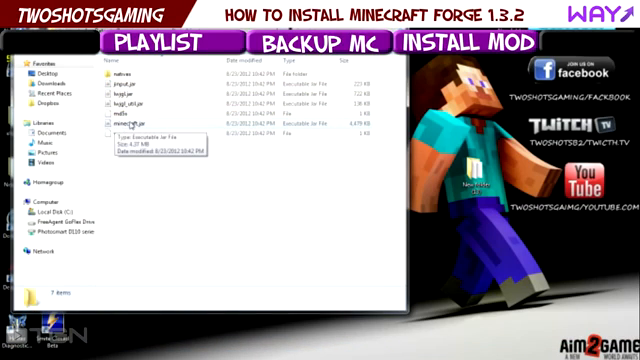
Select minecraft.jar and bring up its context menu to open it with 7-Zip
left_click(155, 127)
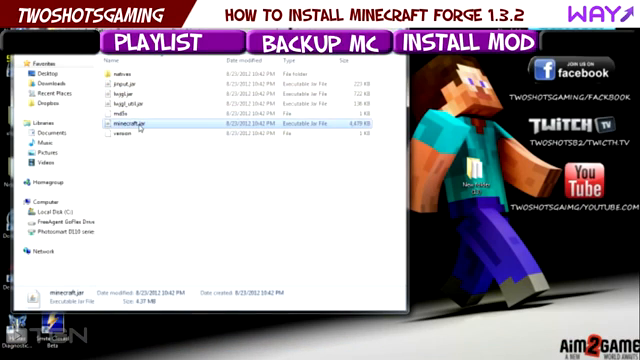
right_click(135, 127)
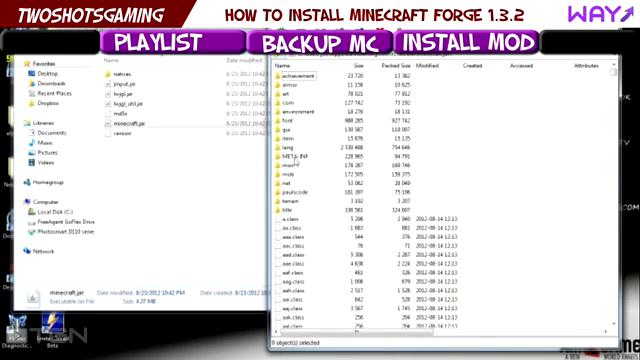
left_click(300, 158)
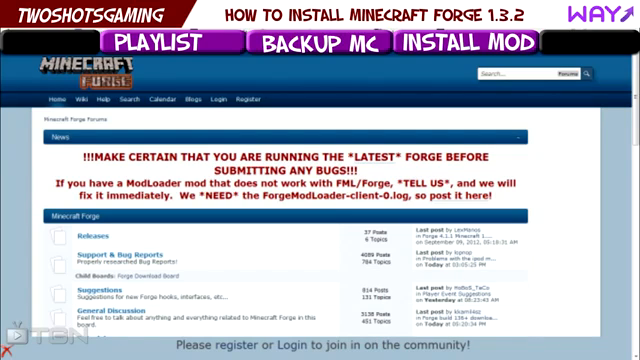
mouse_move(228, 305)
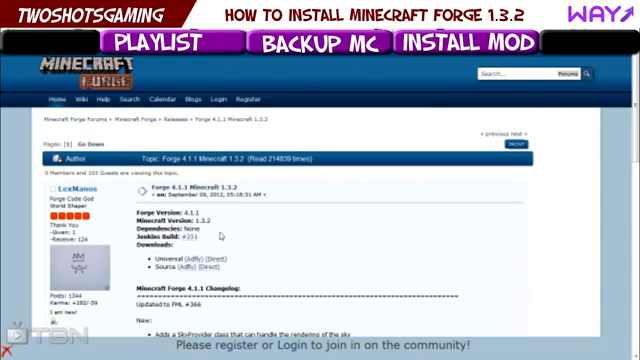
mouse_move(221, 236)
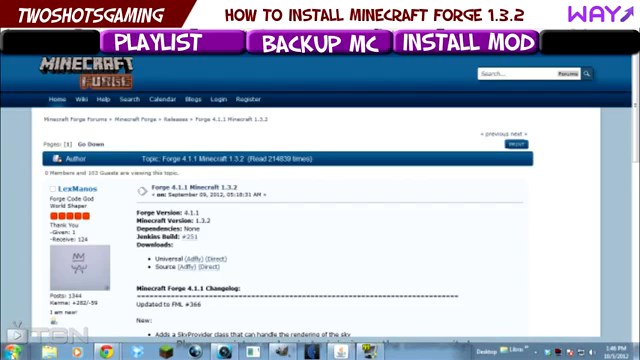
Leave the forum page for the desktop to reopen minecraft.jar in 7-Zip
left_click(18, 347)
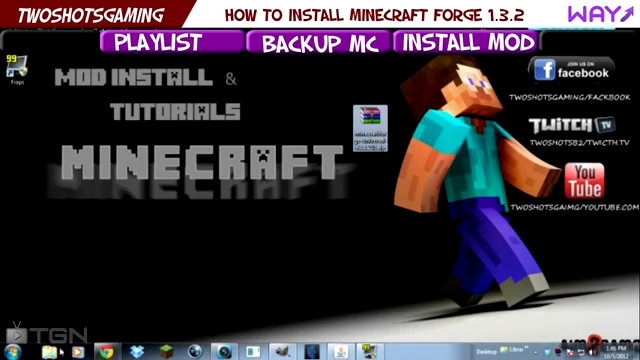
left_click(18, 340)
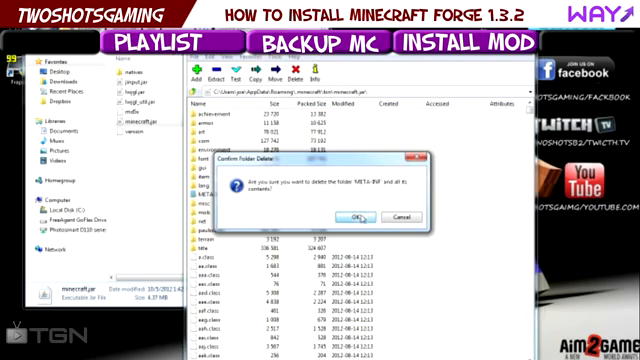
Delete META-INF from minecraft.jar and open the downloaded Forge zip in 7-Zip
left_click(356, 218)
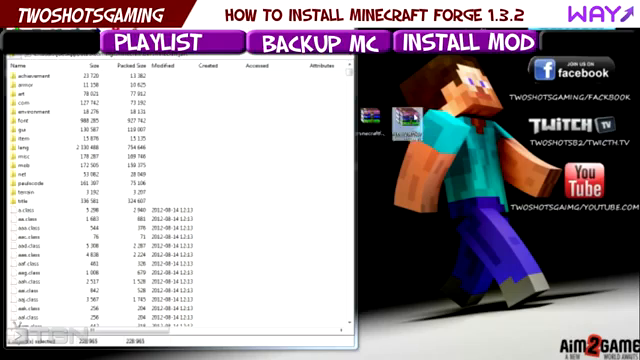
right_click(396, 118)
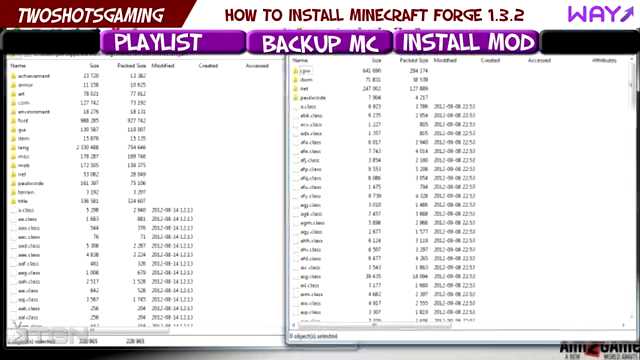
scroll("down", 3)
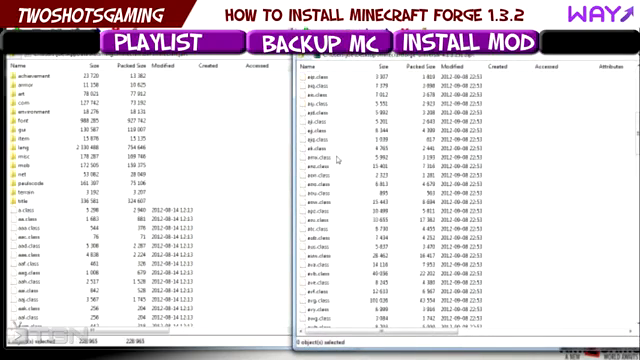
scroll("down", 3)
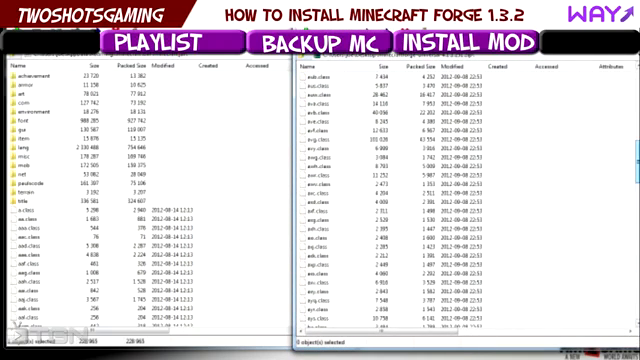
scroll("down", 3)
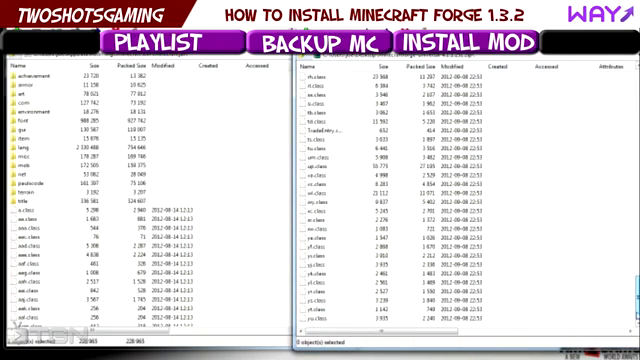